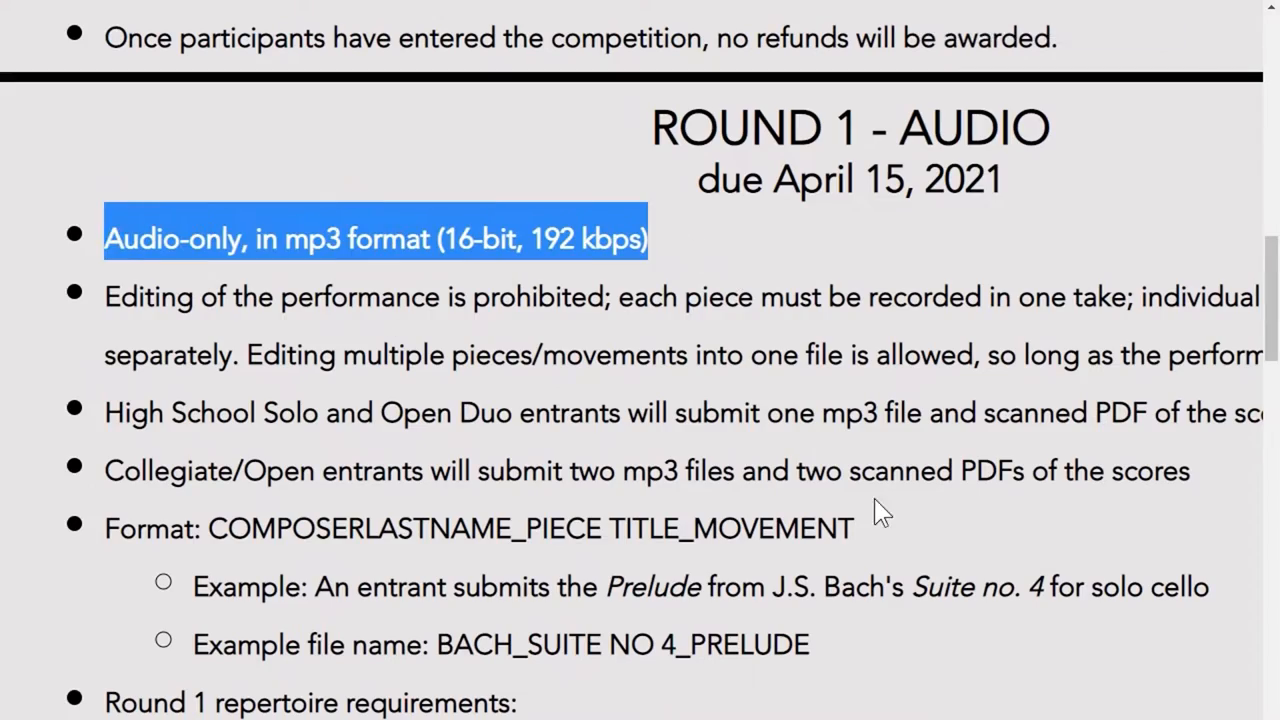
# - Switch from the Waveform editor to the multitrack session holding the marimba Example clips
pyautogui.scroll(-3)
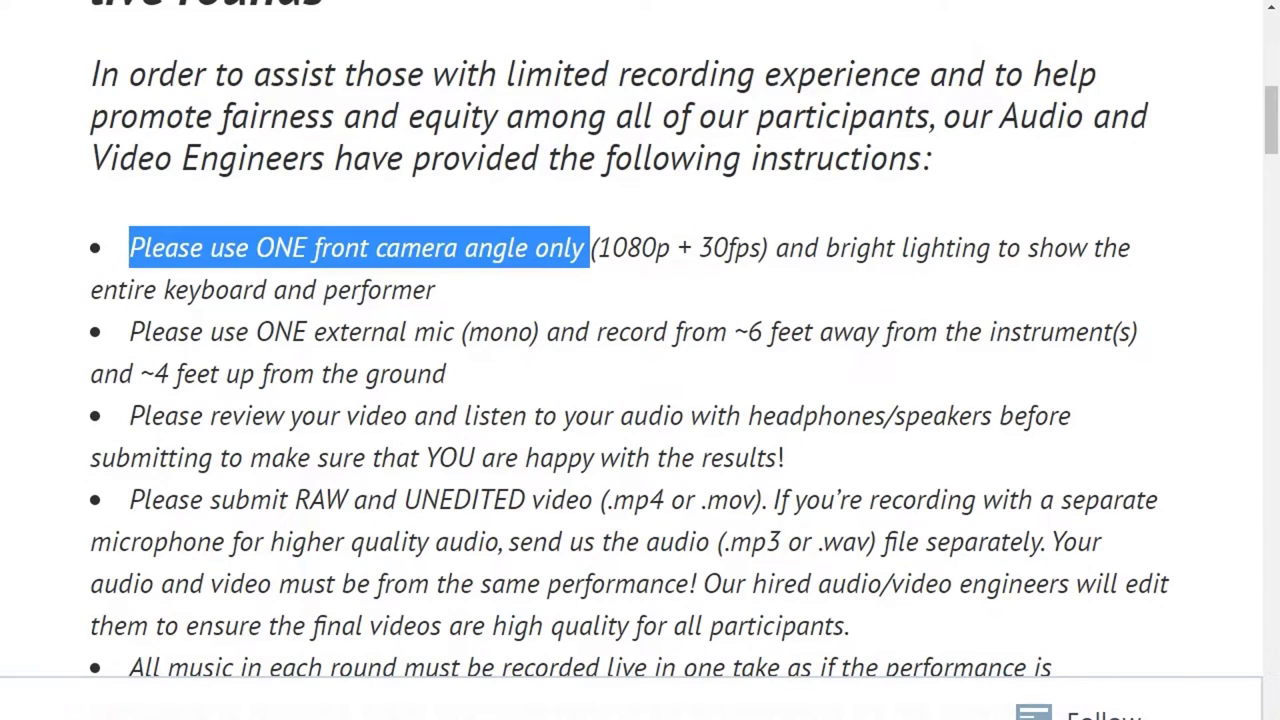
pyautogui.scroll(3)
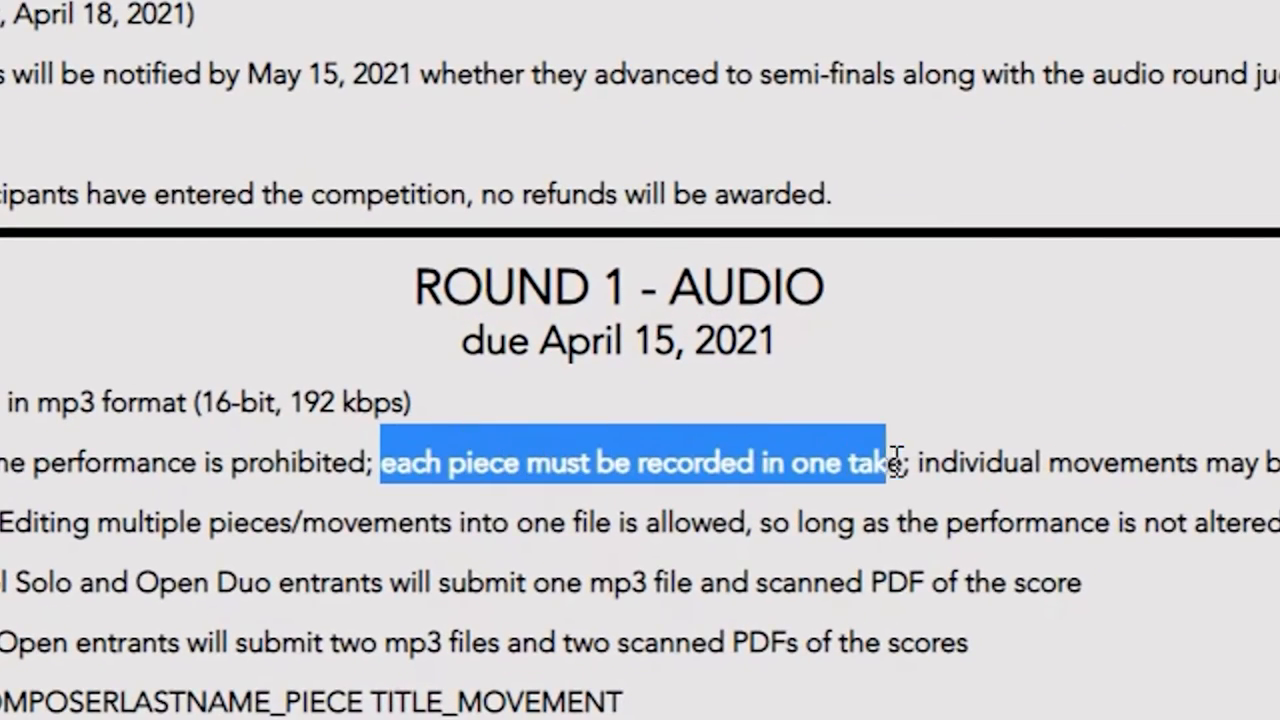
pyautogui.rightClick(450, 564)
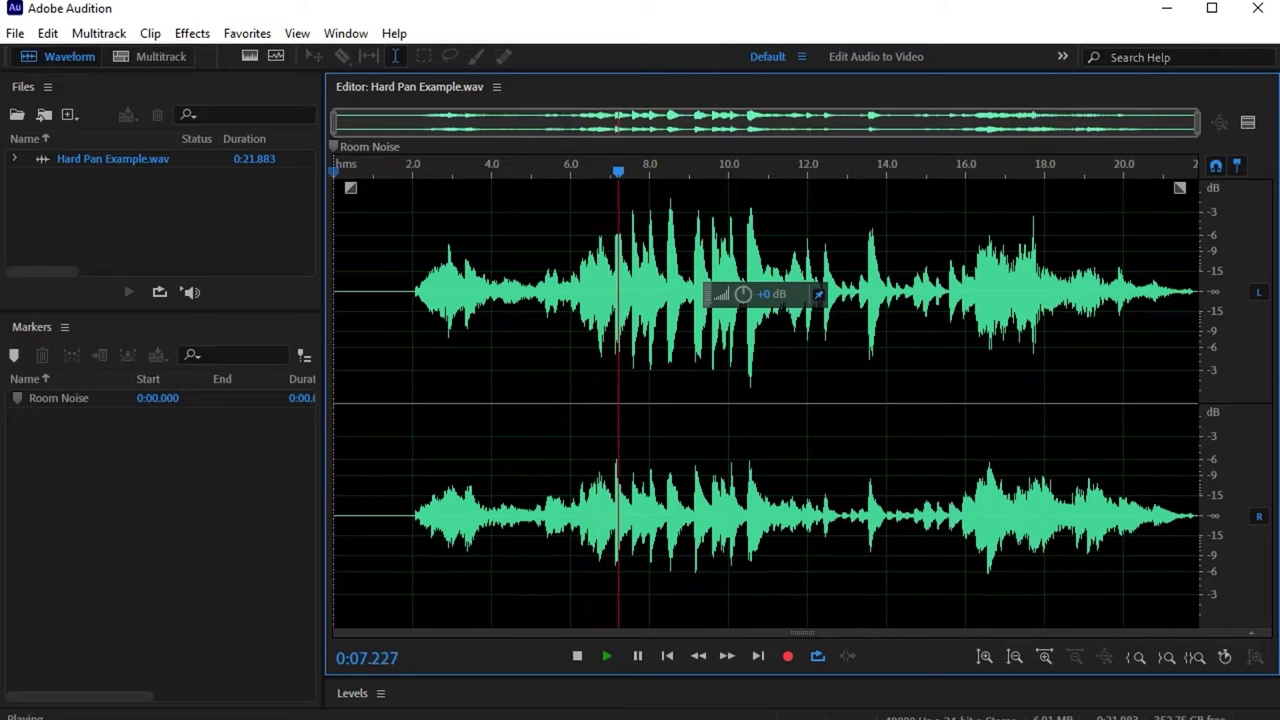
pyautogui.click(160, 62)
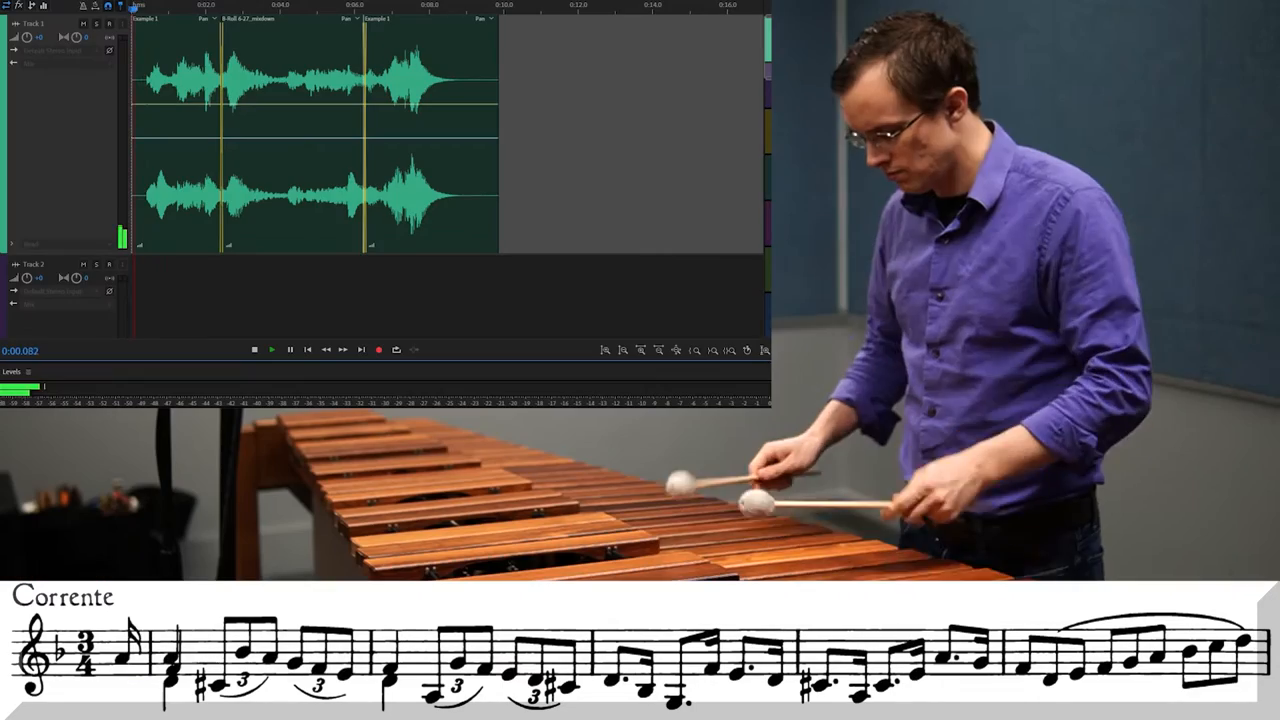
pyautogui.click(270, 348)
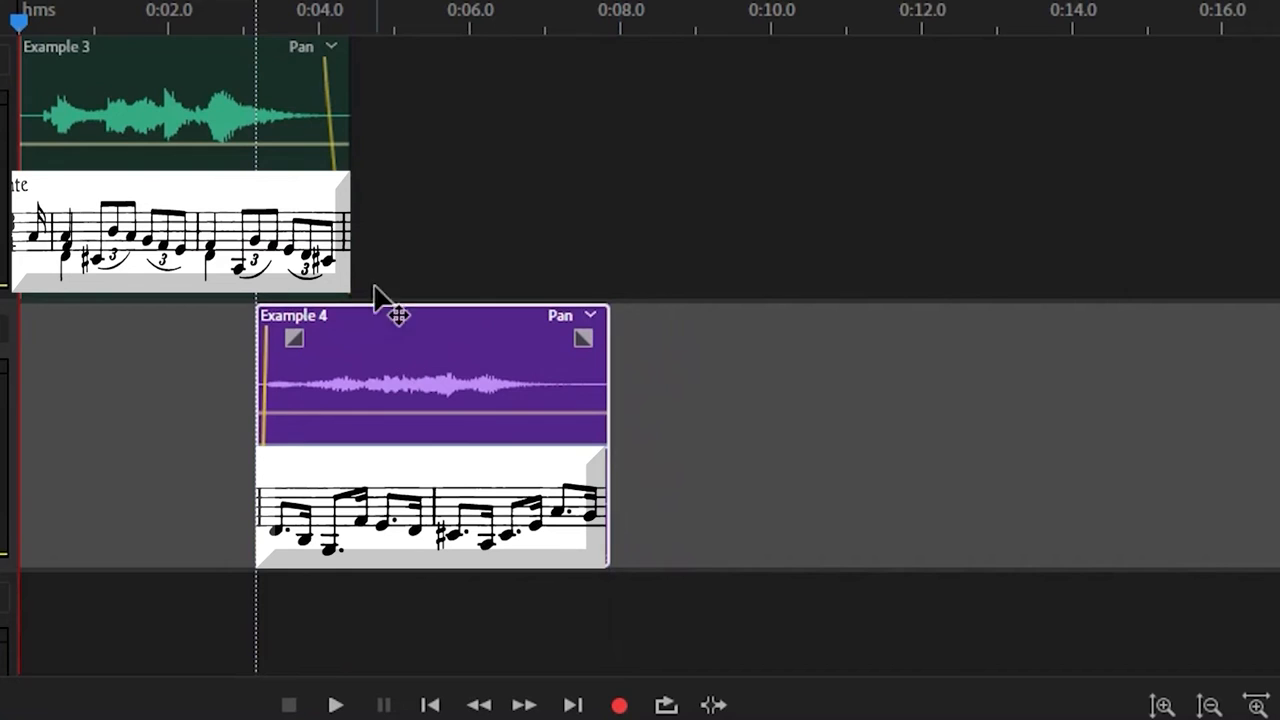
pyautogui.moveTo(1004, 312)
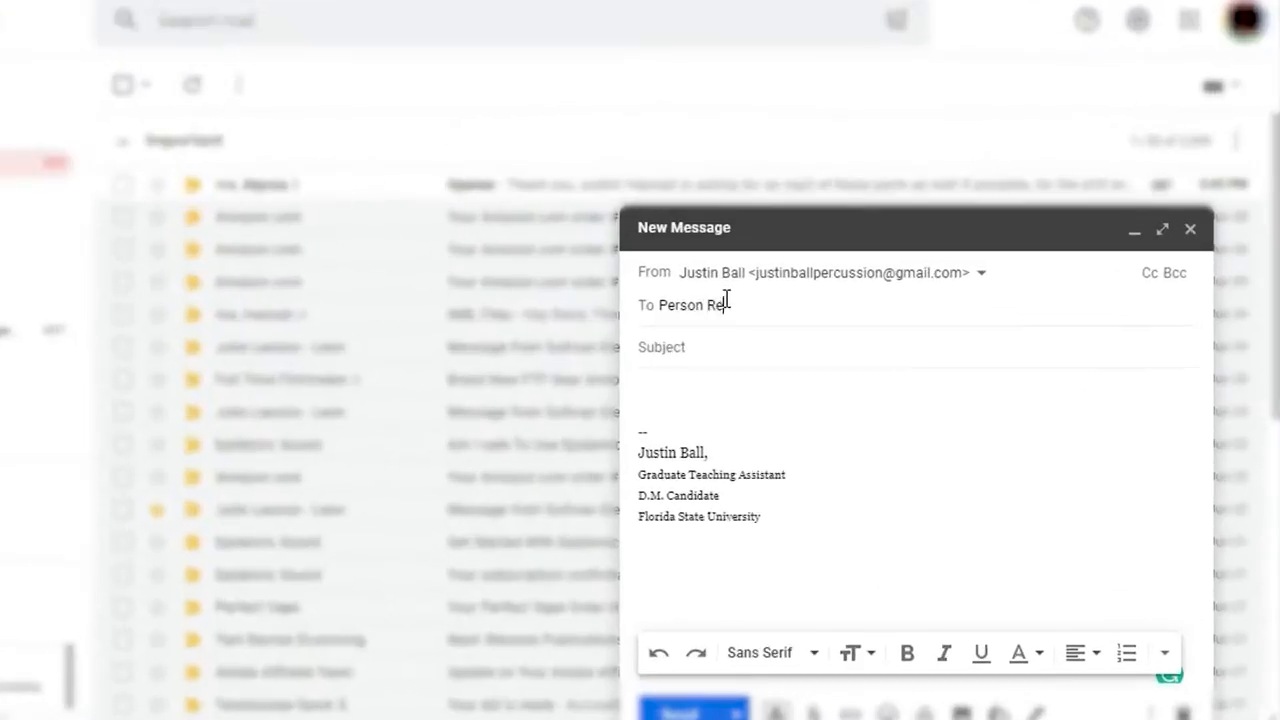
# - Continue the Recording Chunks email body with the chunk entry 'Letter B'
pyautogui.click(1162, 228)
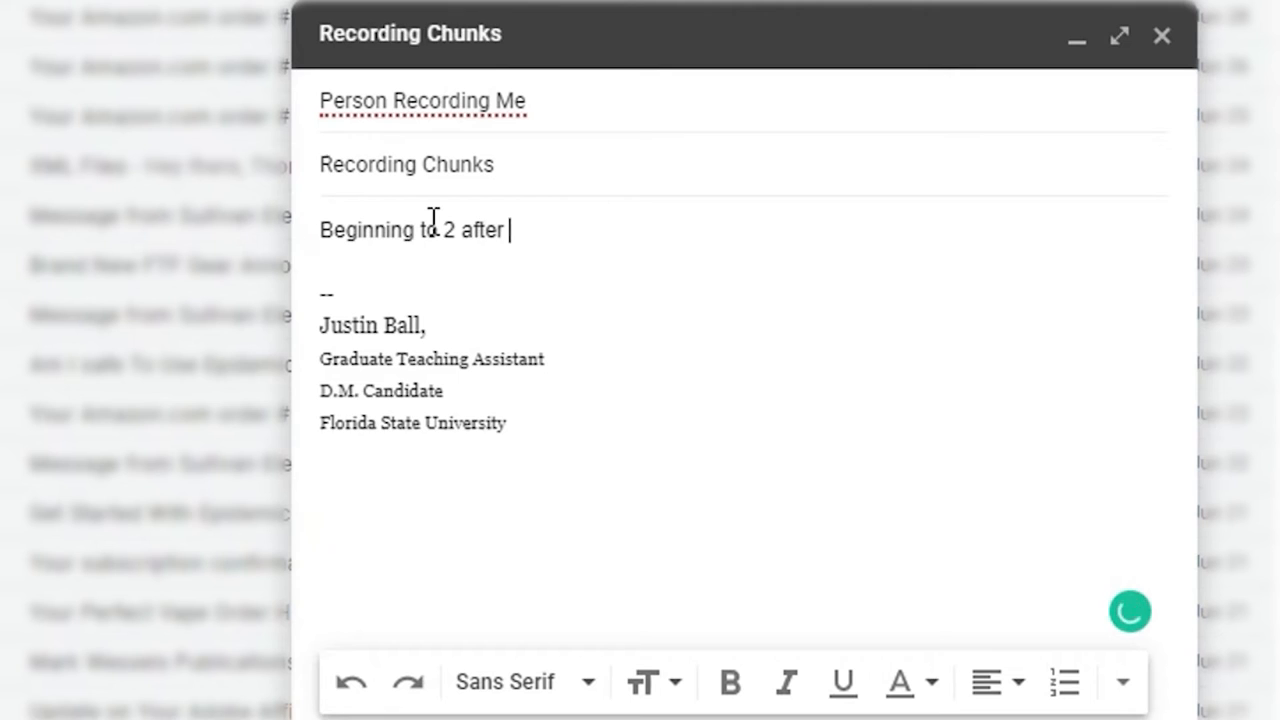
pyautogui.write('Letter B')
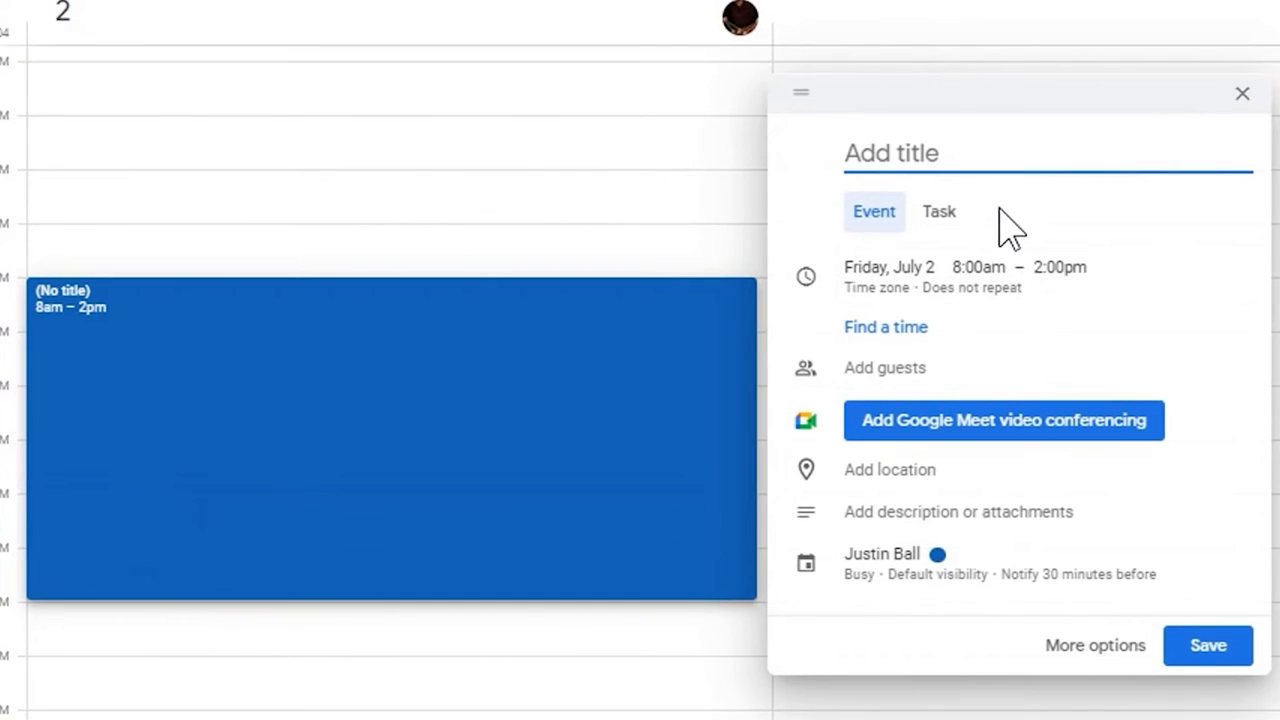
# - Title the Friday 8am–2pm event 'JBall Recording' and save it
pyautogui.write('JBall Recording')
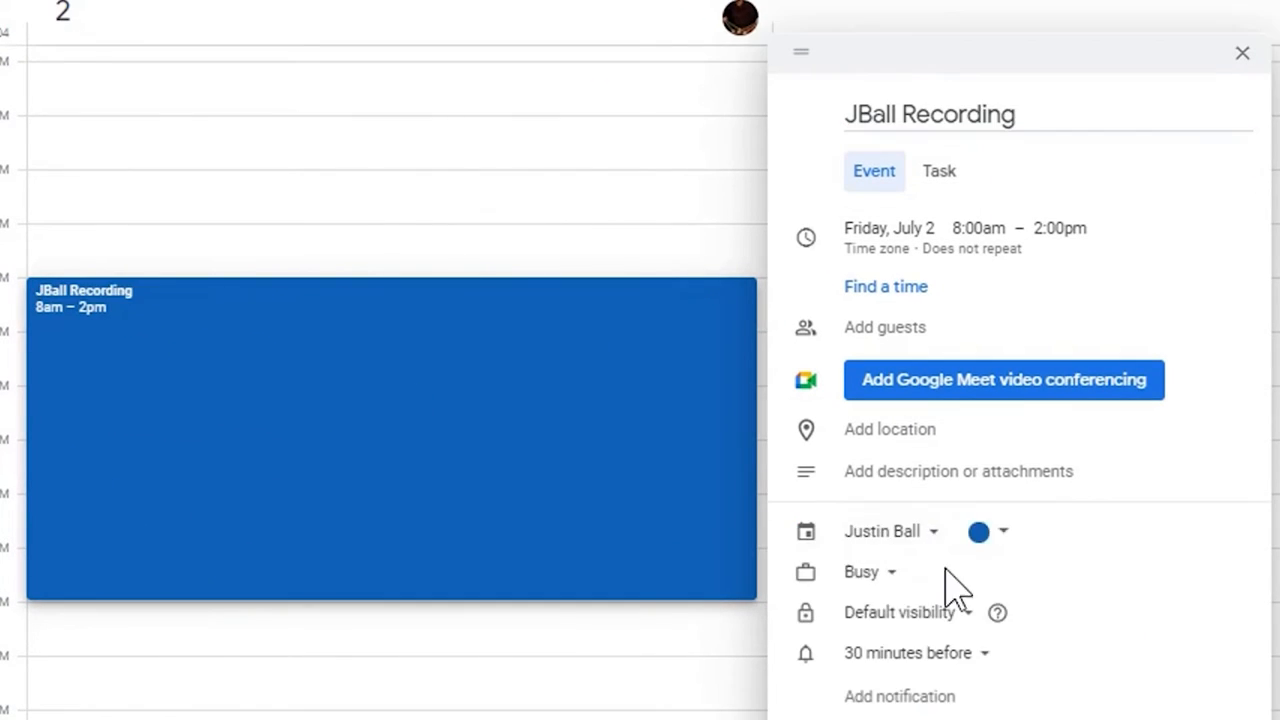
pyautogui.click(1242, 52)
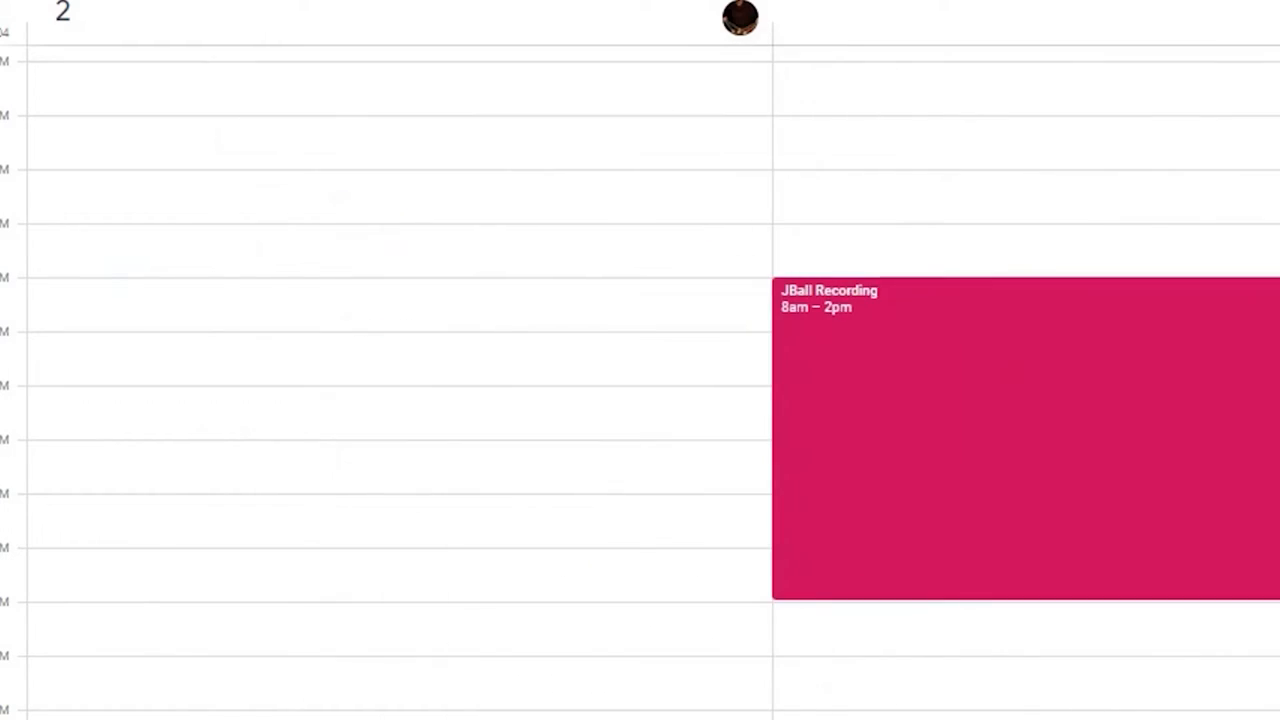